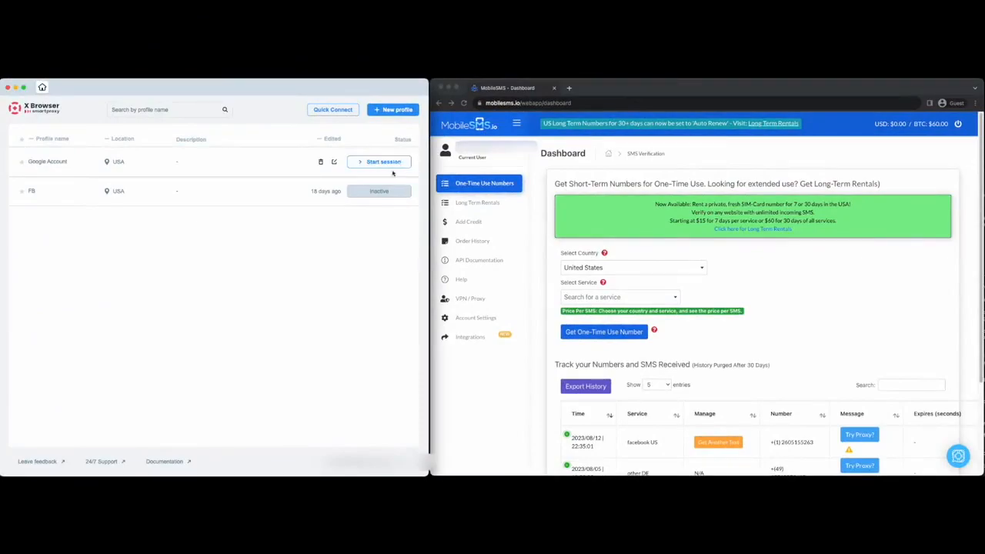
Start a browsing session on the Google Account profile in X Browser.
left_click(379, 162)
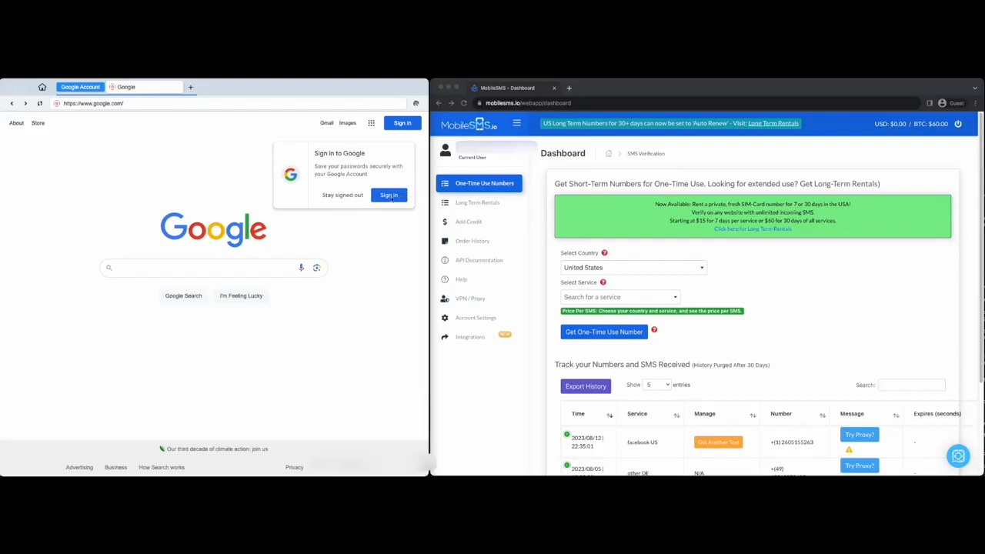
Begin creating a Google account and submit the name, birthday and gender.
left_click(389, 195)
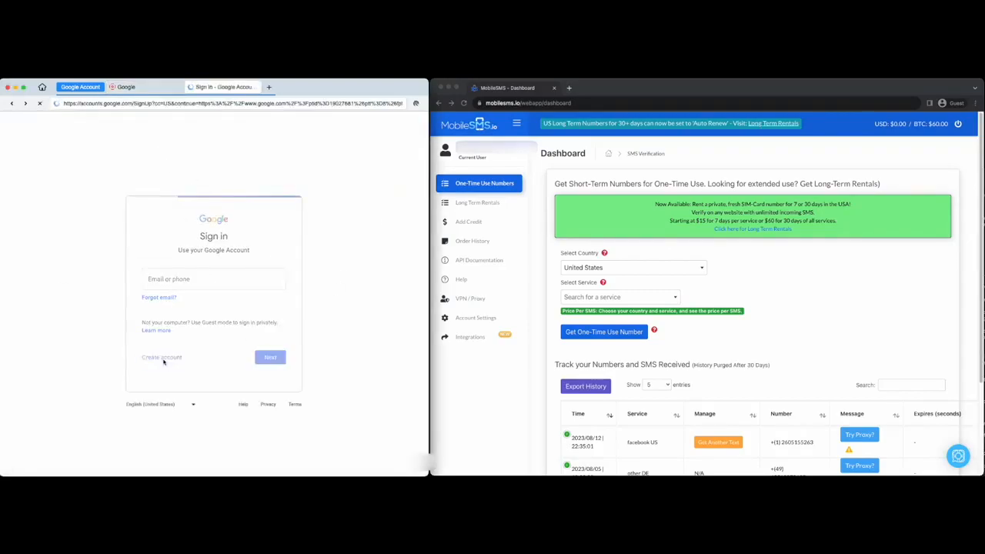
left_click(161, 357)
type("SMSio")
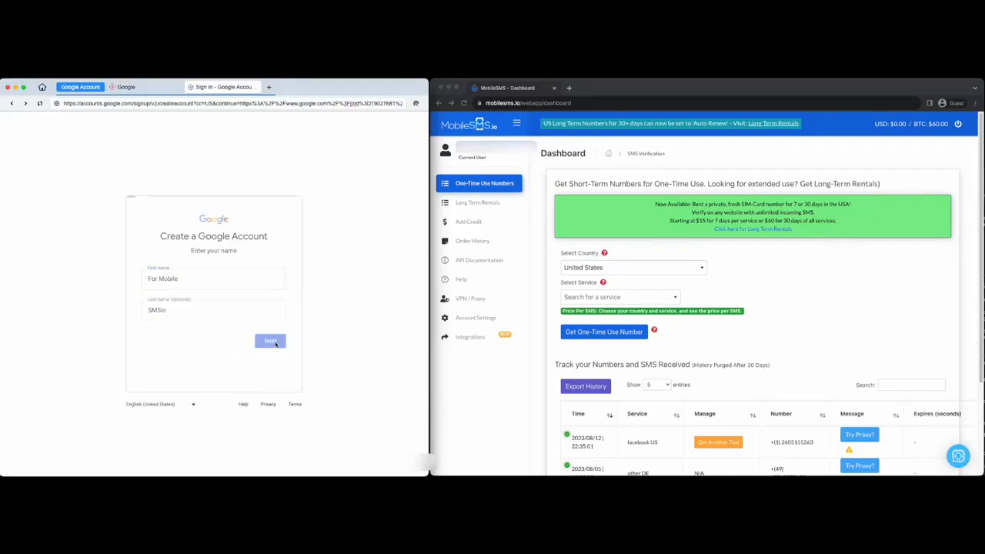
left_click(270, 341)
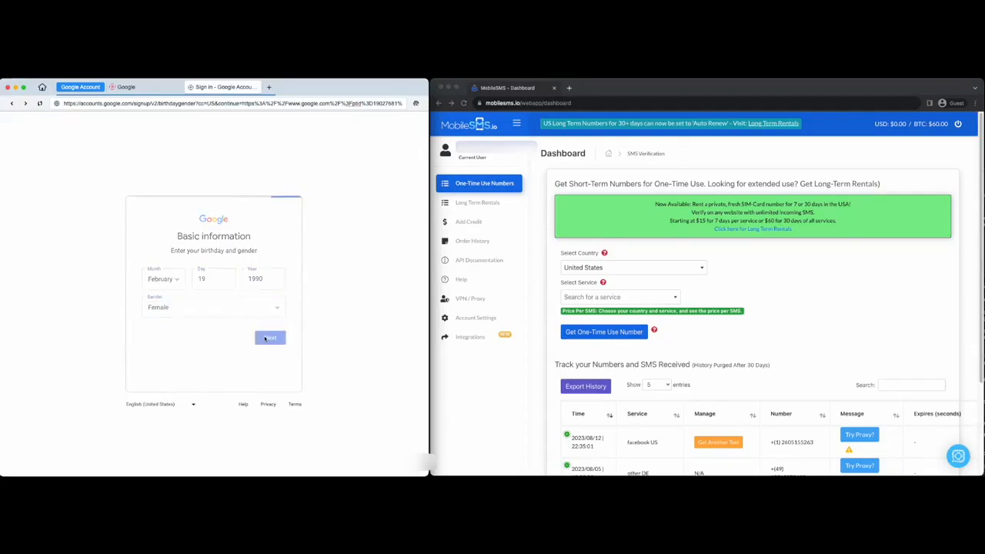
left_click(270, 338)
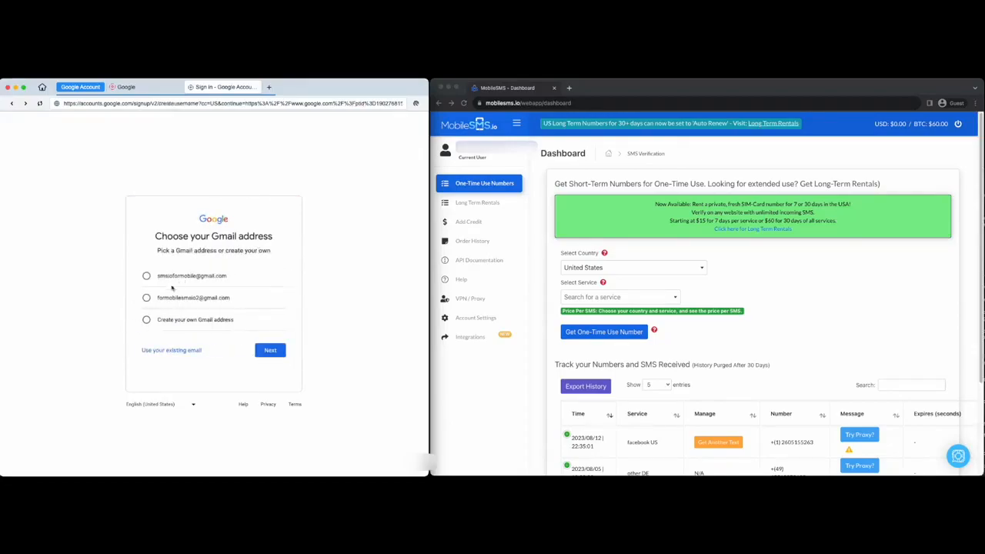
Choose the first suggested Gmail address and submit a new password.
left_click(146, 276)
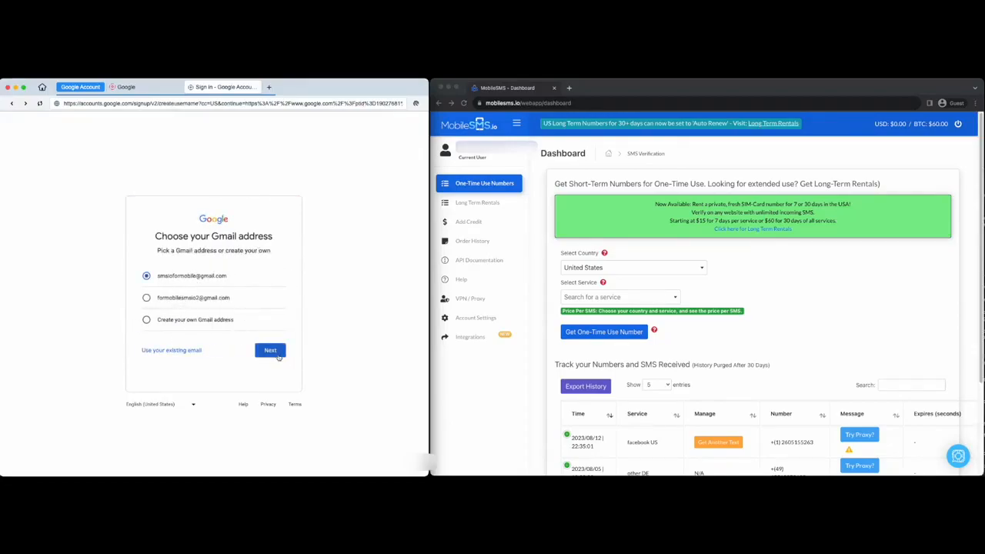
left_click(270, 350)
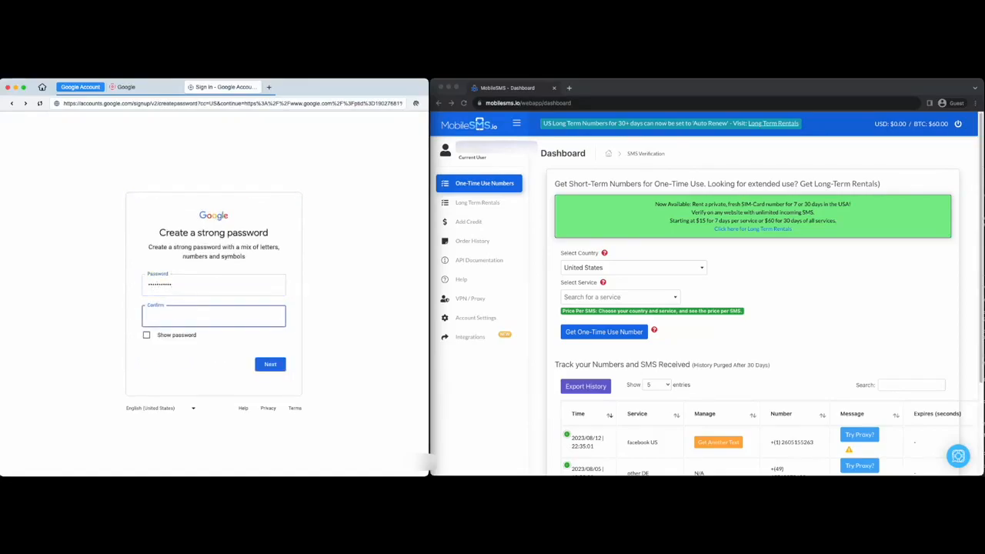
left_click(270, 364)
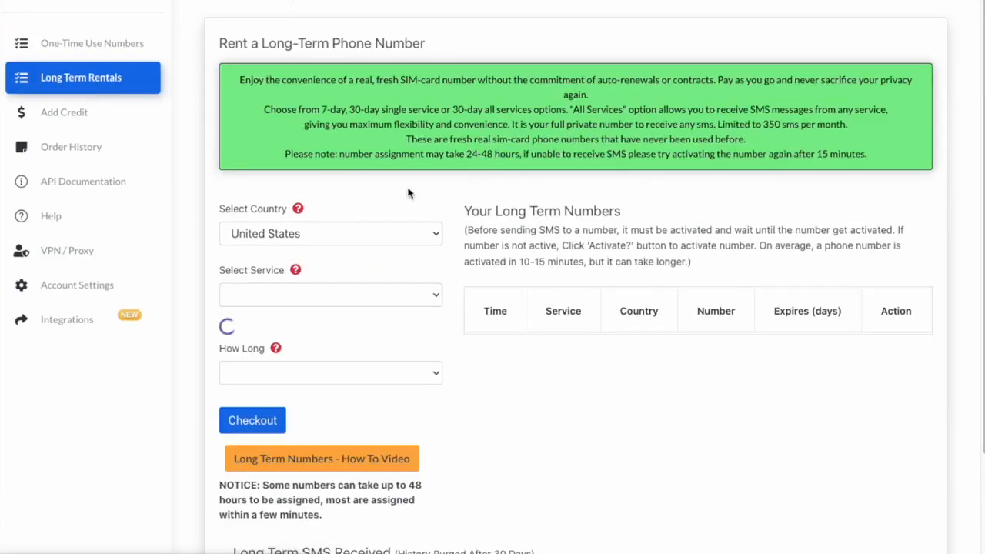
Configure a 30-day ($30) US long-term number for google and submit checkout.
left_click(330, 294)
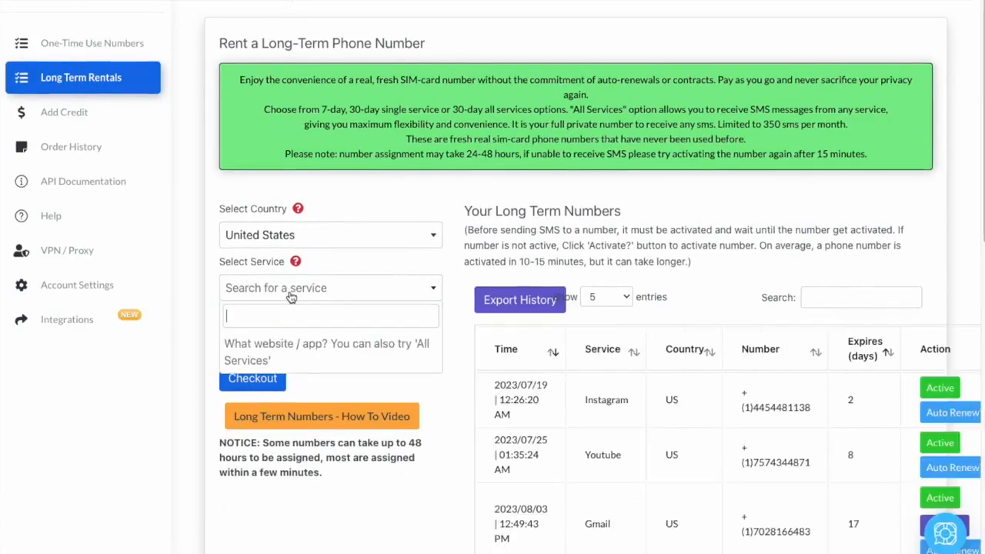
type("google")
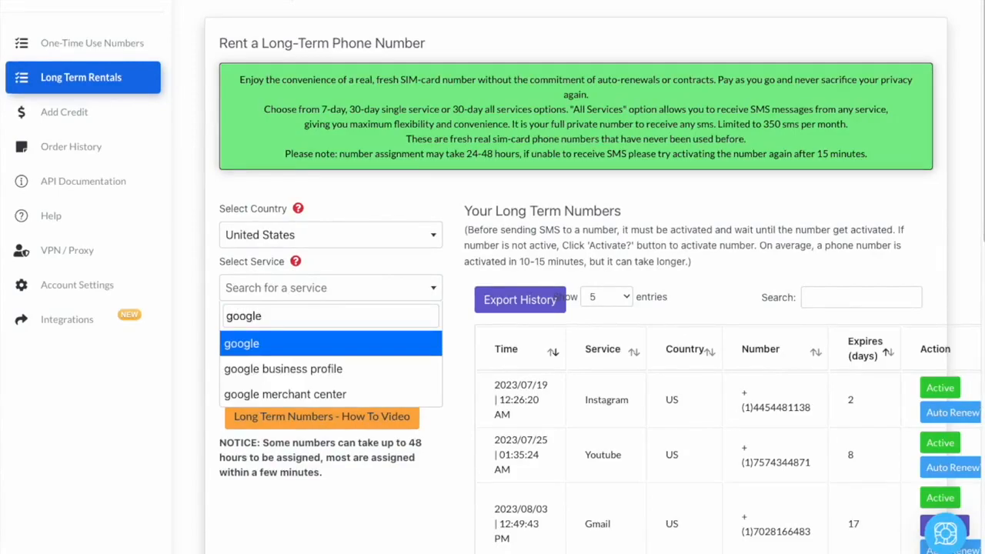
left_click(242, 343)
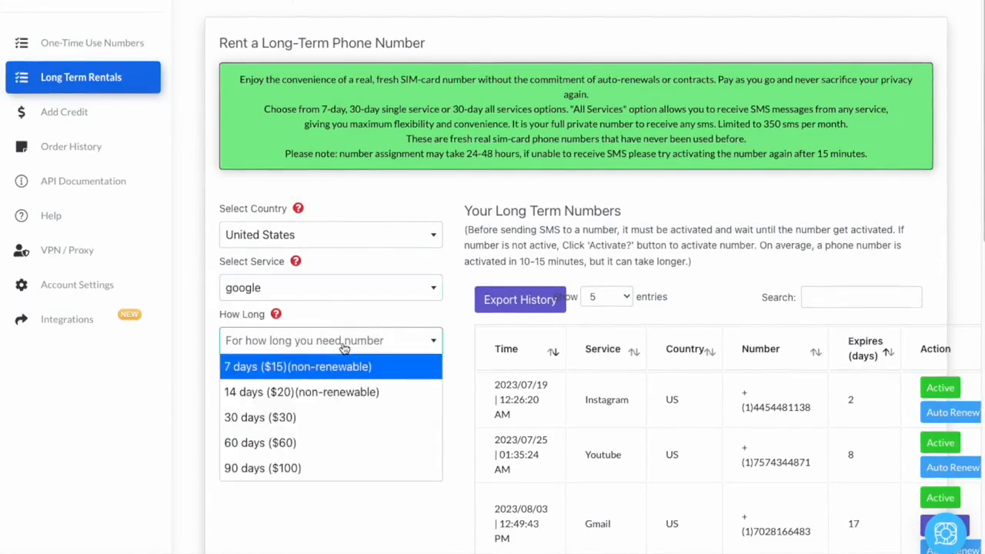
left_click(259, 418)
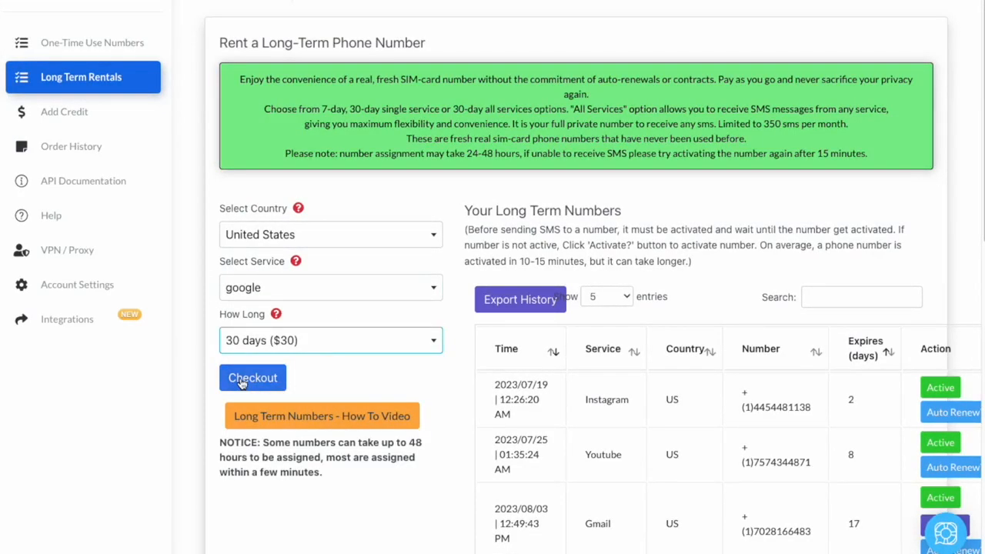
left_click(253, 377)
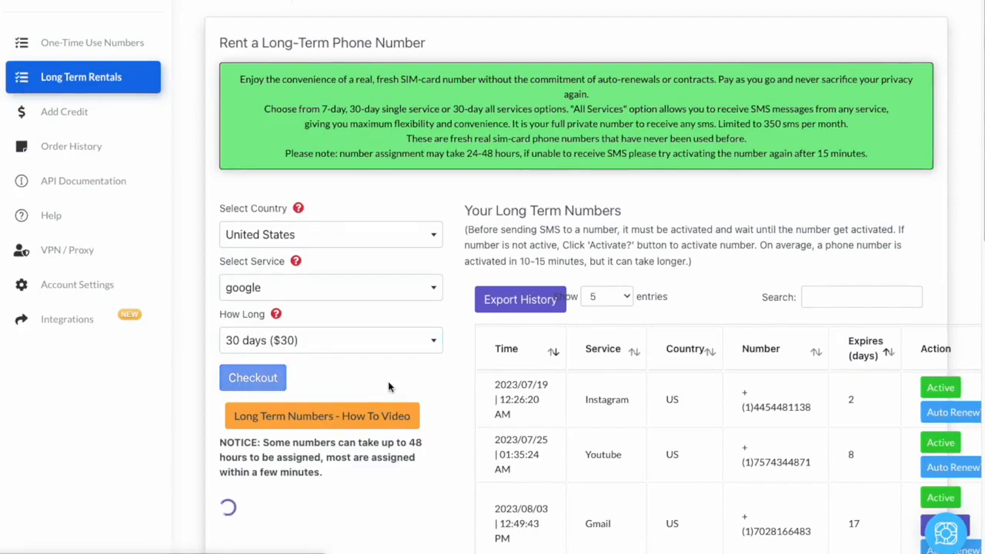
Place the $30.00 order paid from Account Funds.
left_click(253, 378)
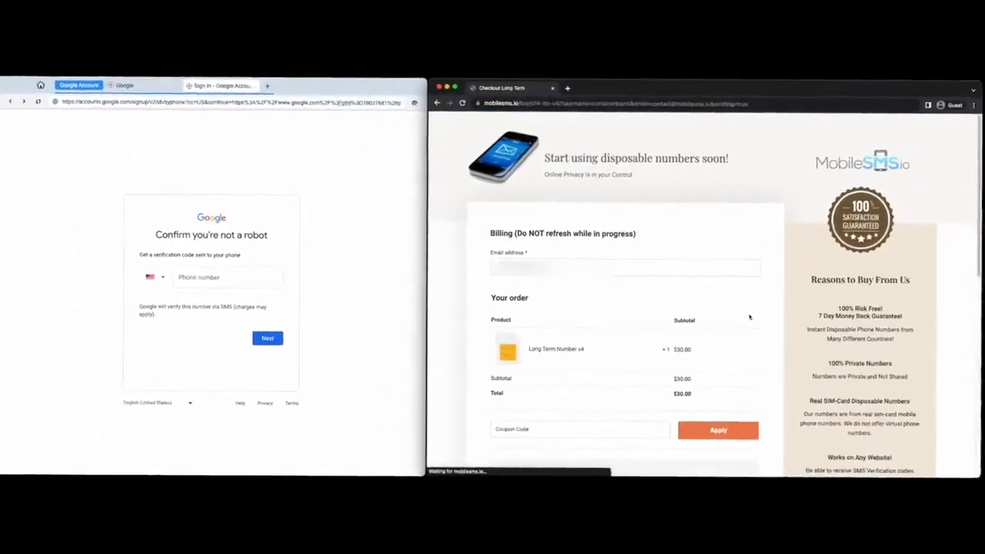
scroll("down", 3)
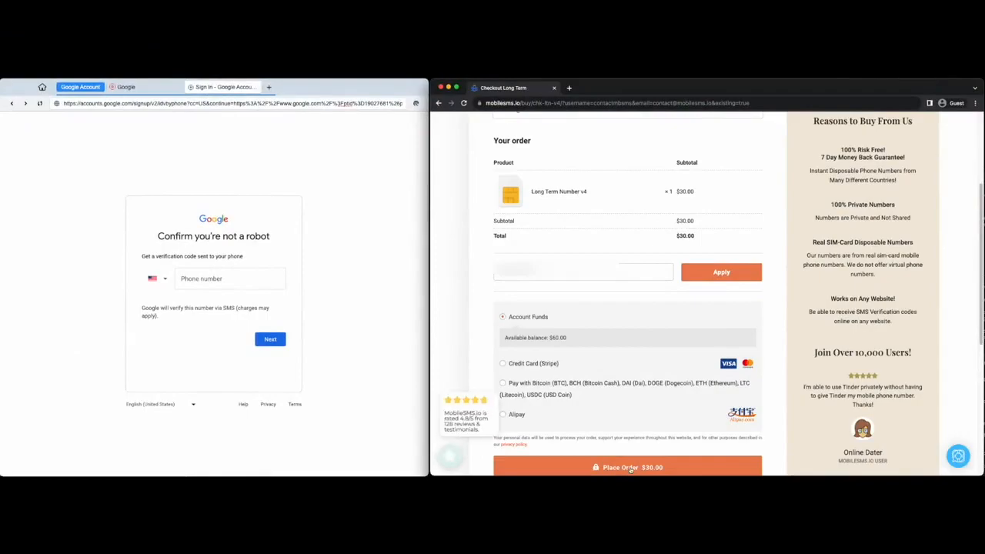
left_click(628, 467)
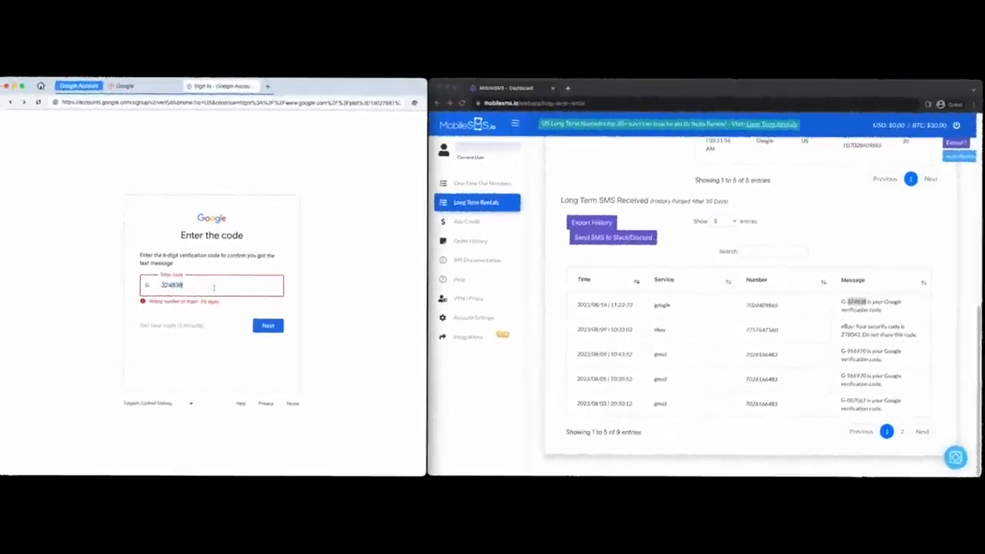
Submit the SMS code, add the number, skip wider use, and scroll Privacy and Terms.
left_click(267, 324)
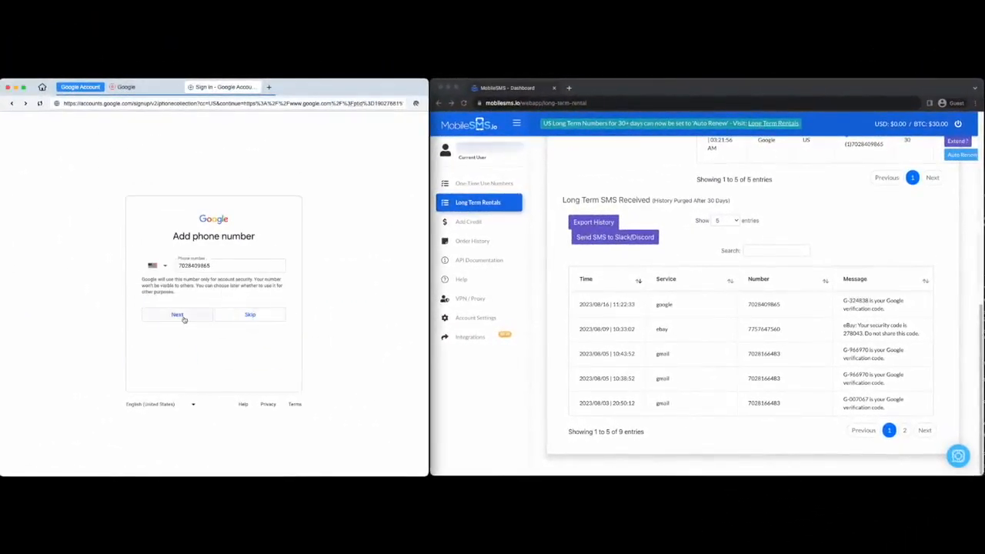
left_click(177, 315)
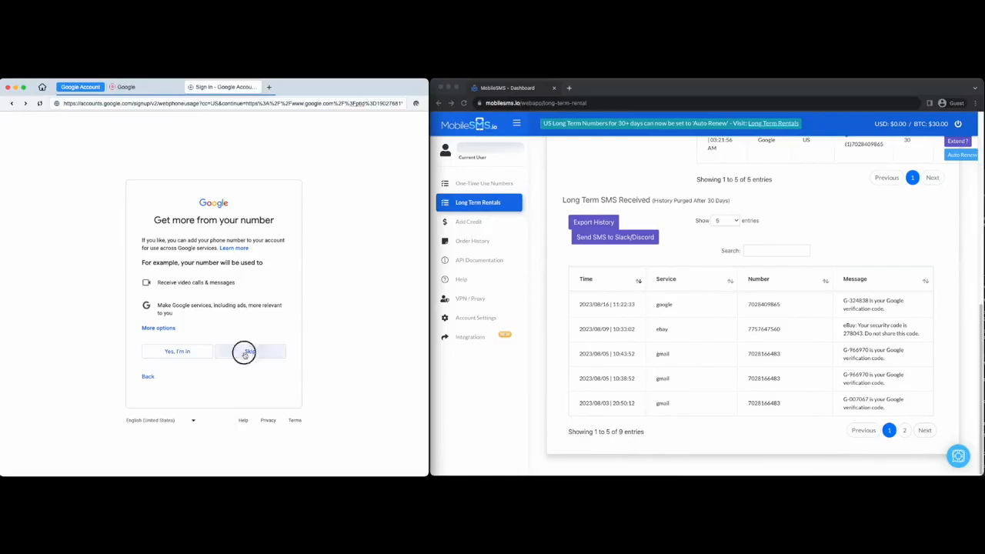
left_click(246, 351)
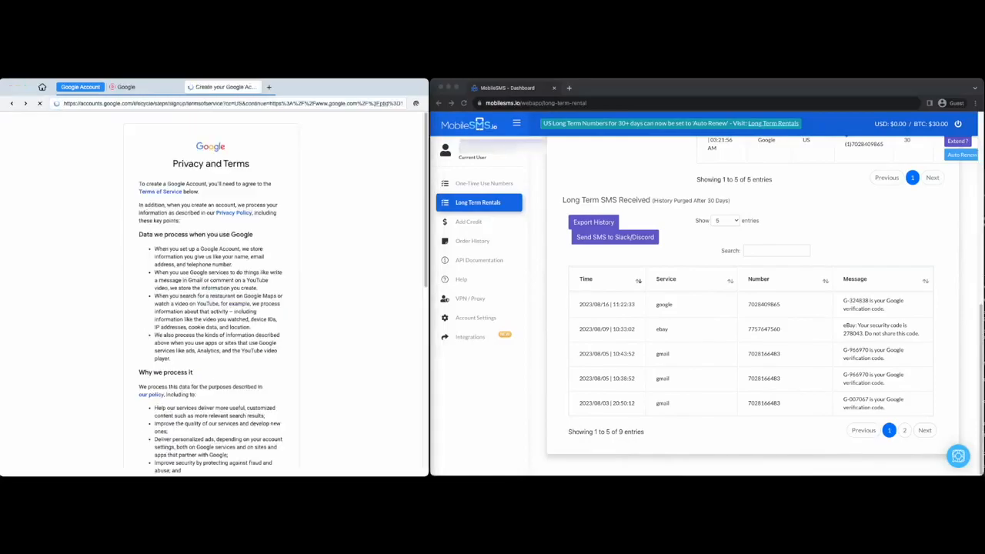
scroll("down", 3)
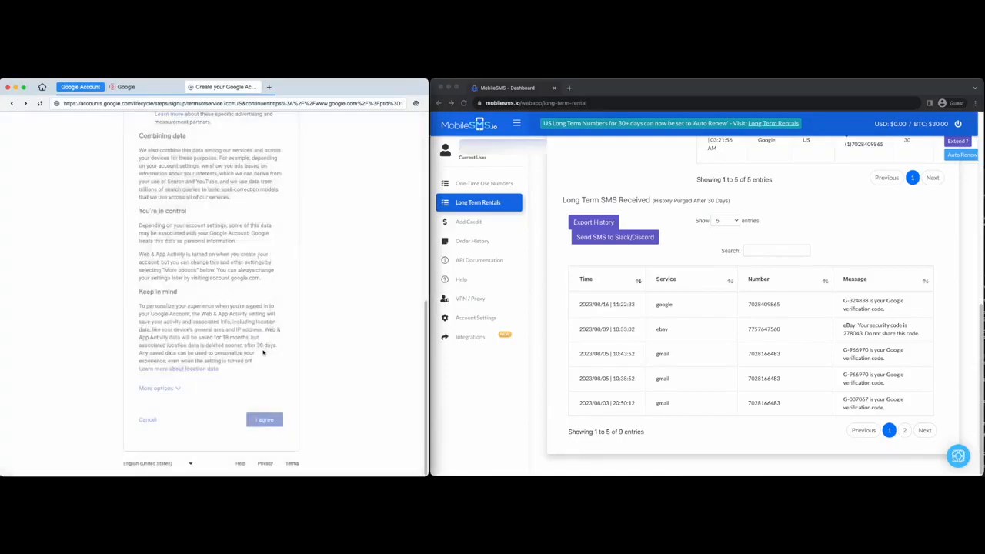
Accept the terms and check the rented number under Personal info > Phone.
left_click(265, 420)
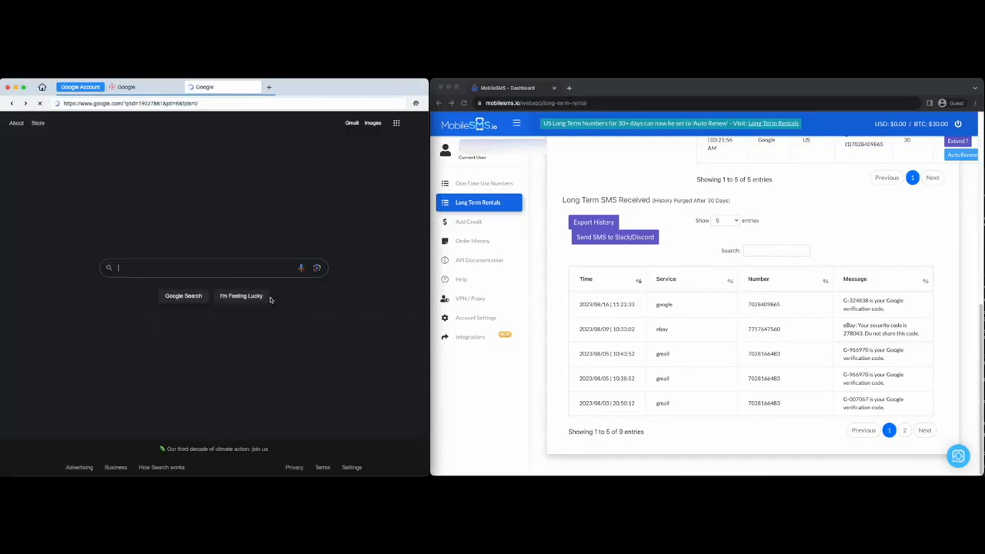
left_click(415, 123)
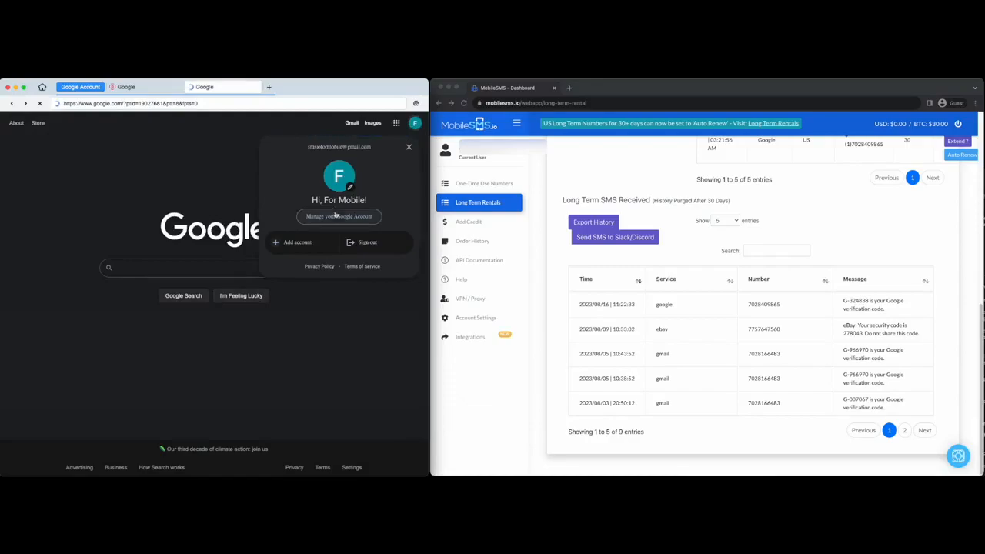
left_click(338, 217)
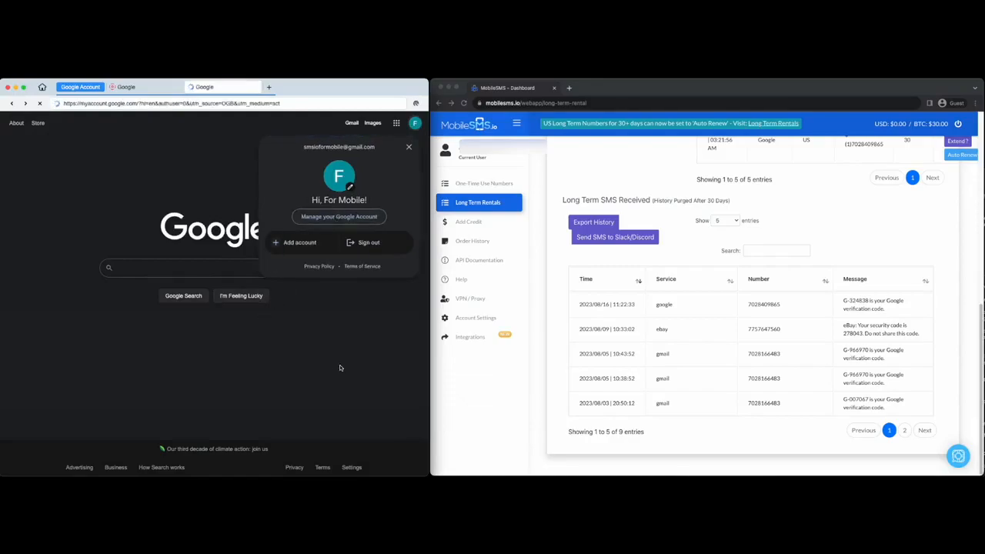
mouse_move(300, 359)
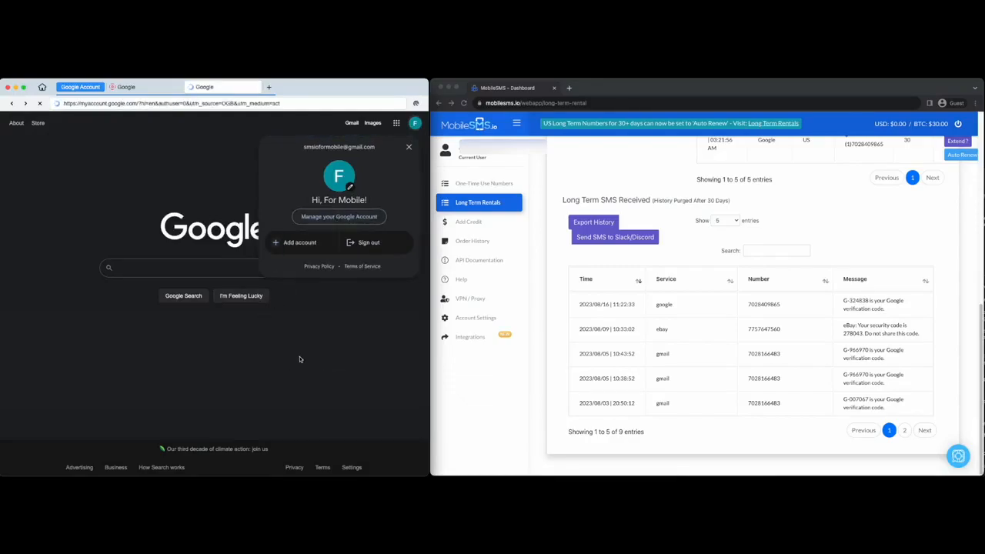
left_click(338, 216)
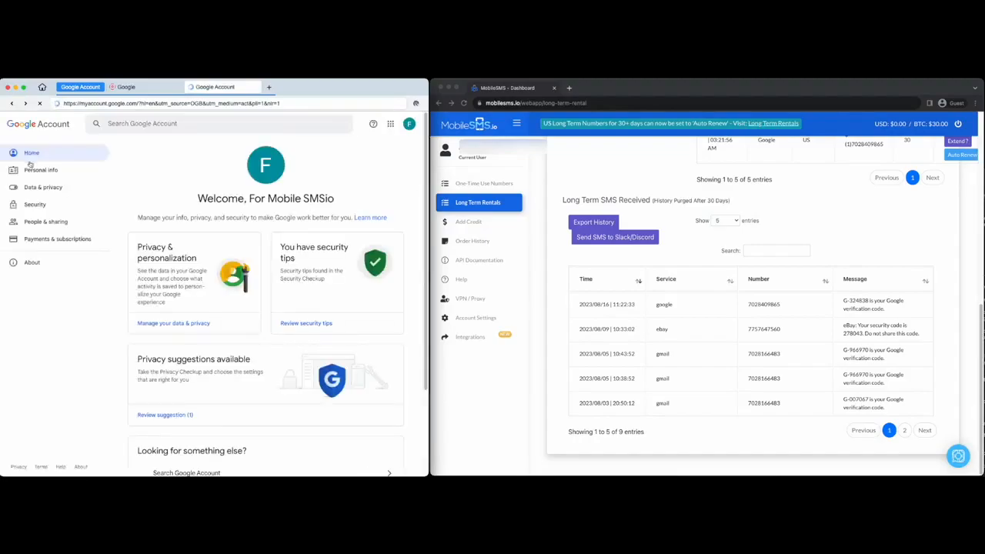
left_click(41, 170)
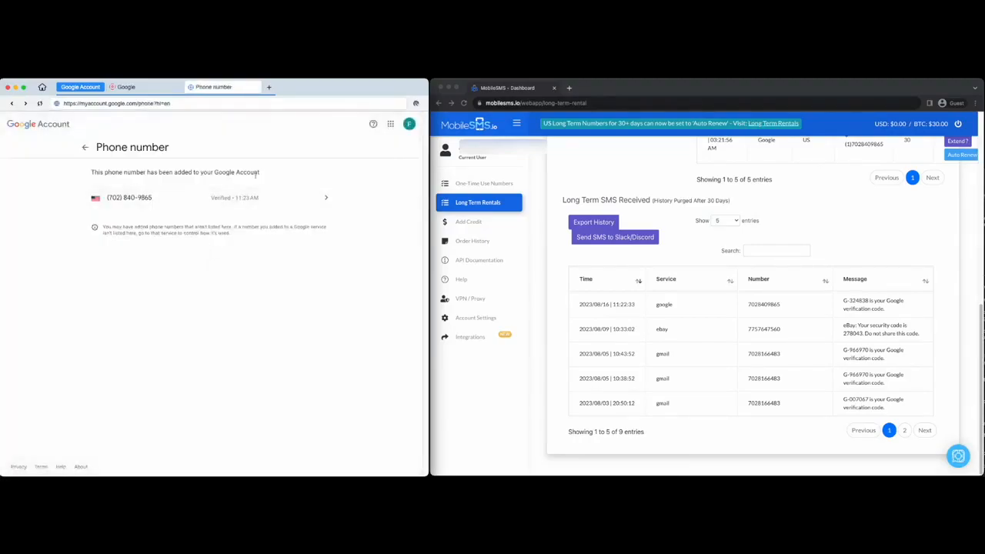
Go to Data & privacy, then Security, and start 2-Step Verification.
left_click(86, 147)
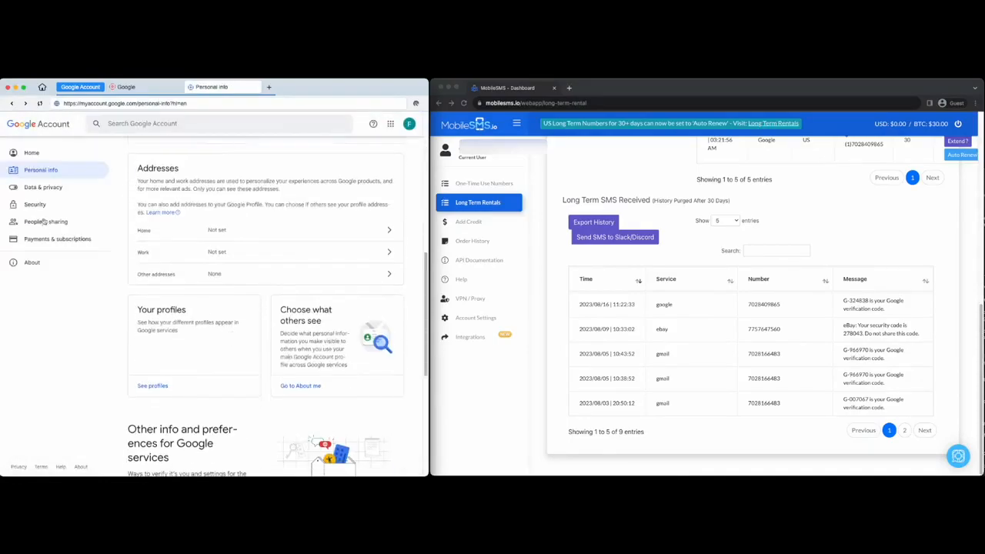
left_click(43, 187)
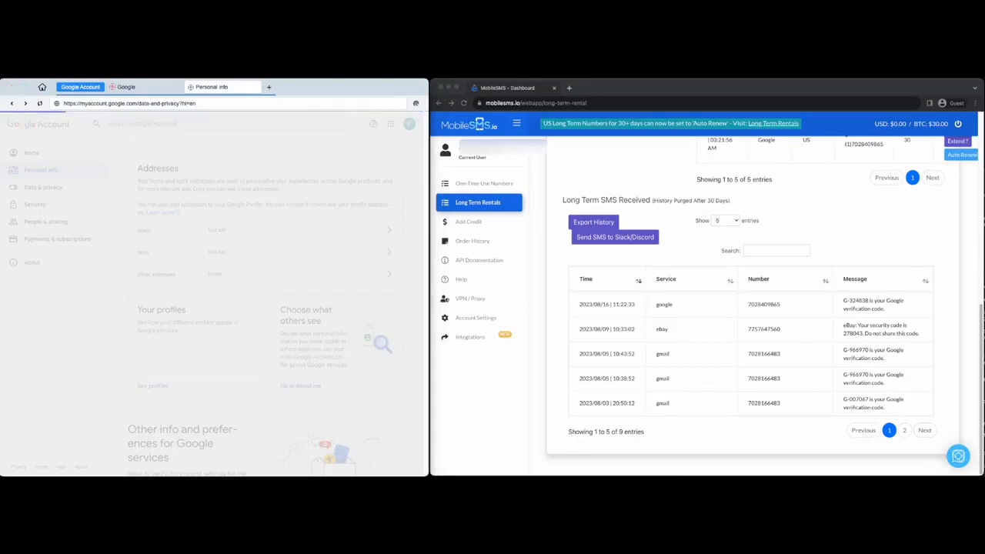
left_click(44, 187)
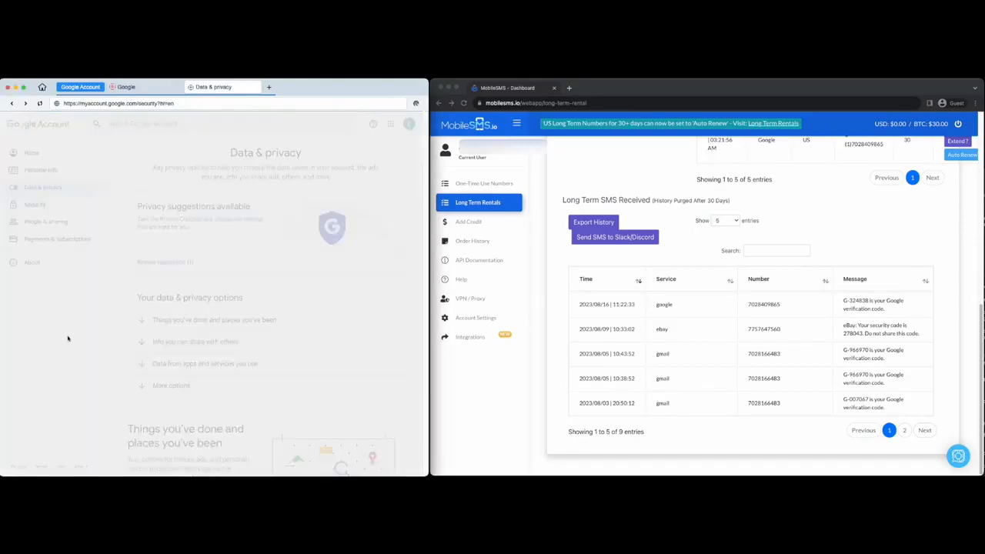
left_click(34, 204)
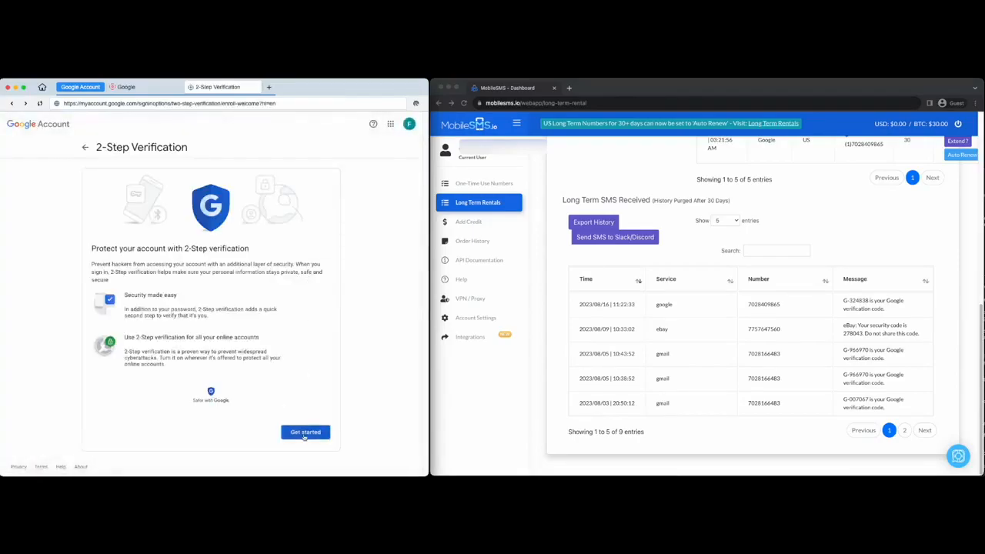
Enroll the rented number for text-message codes, verify the code, and turn on 2-Step Verification.
left_click(304, 432)
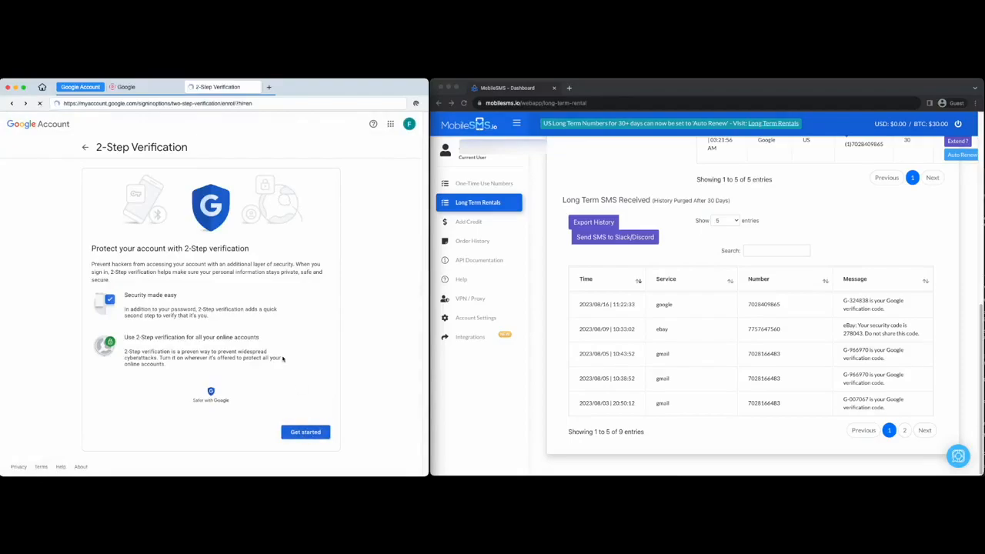
mouse_move(288, 302)
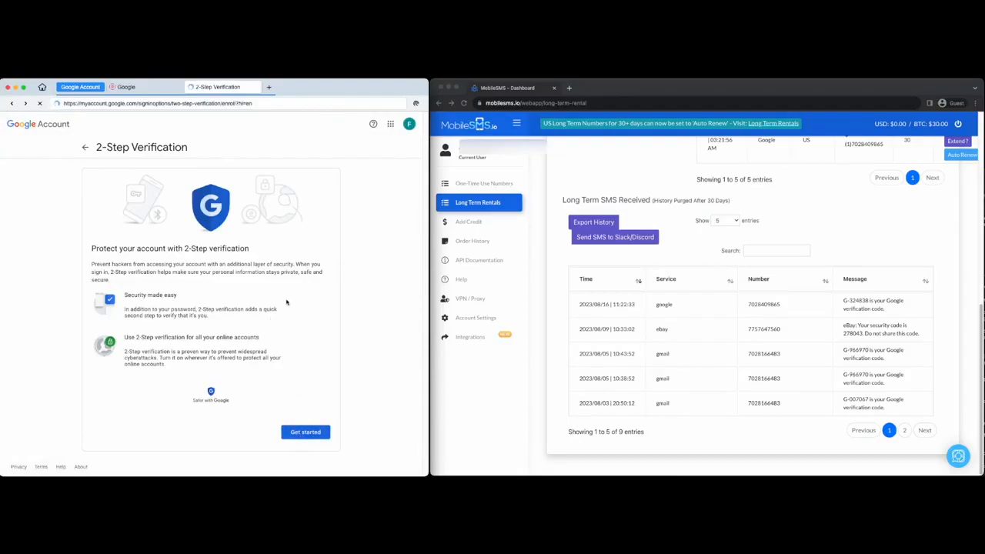
left_click(305, 432)
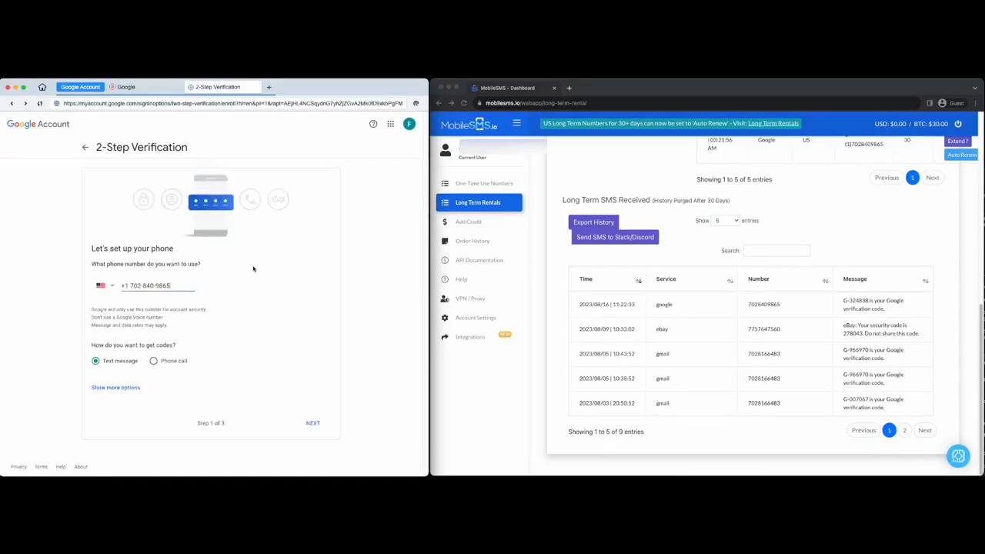
left_click(312, 423)
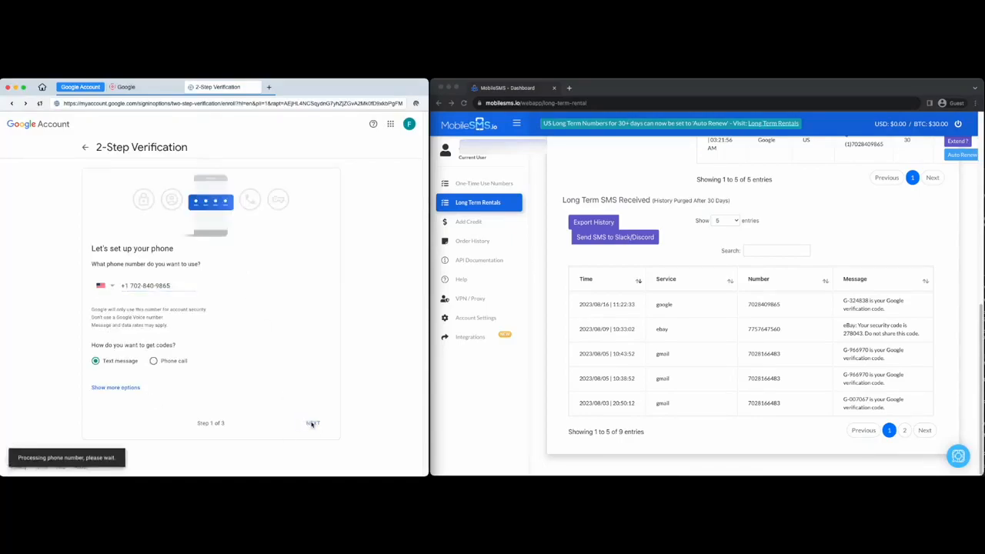
left_click(312, 423)
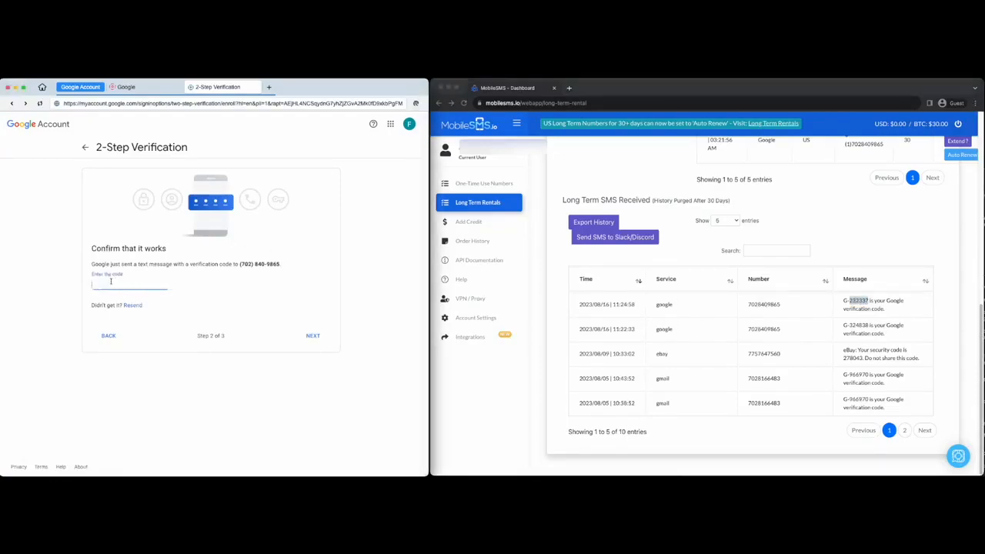
left_click(313, 335)
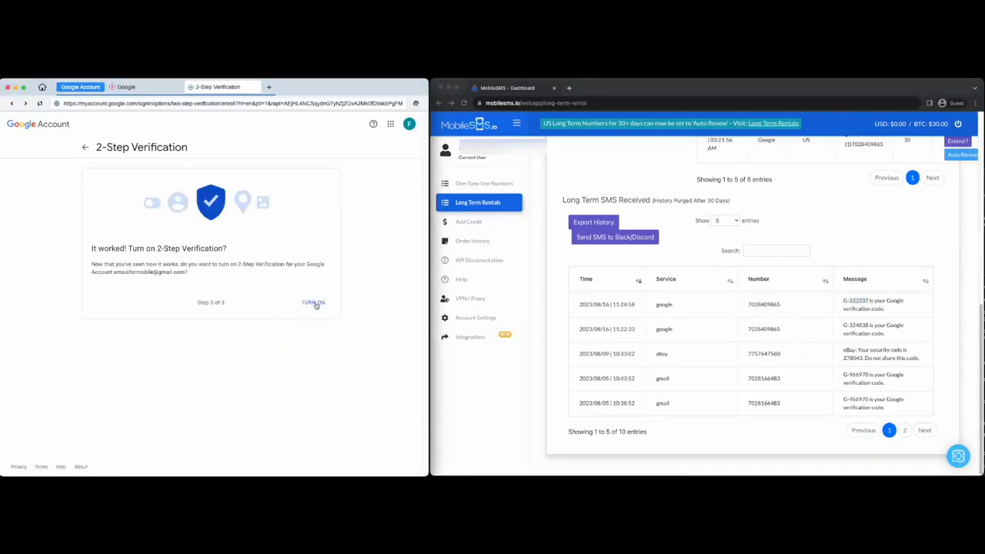
left_click(312, 301)
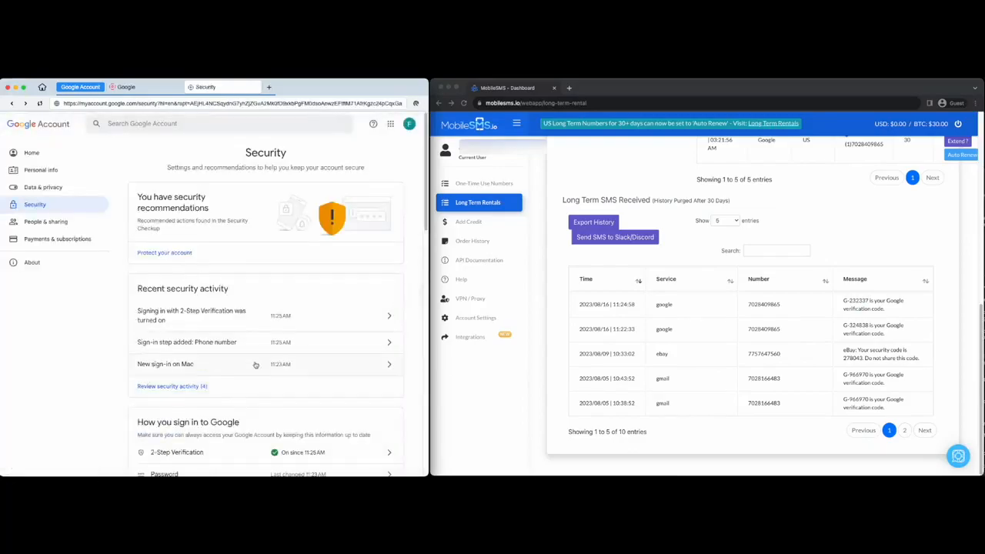
Open Authenticator under 'How you sign in', preview the QR setup, then cancel.
scroll("down", 3)
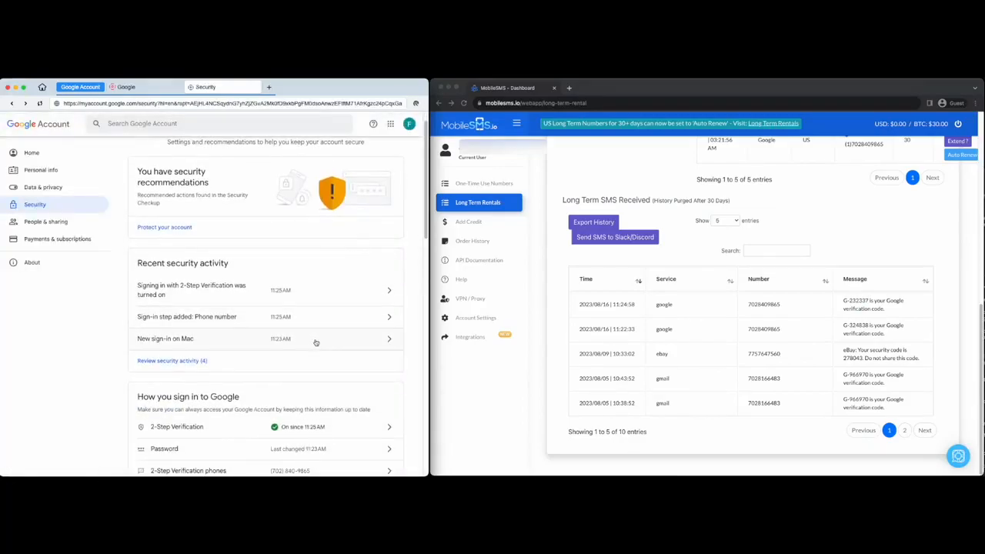
scroll("down", 3)
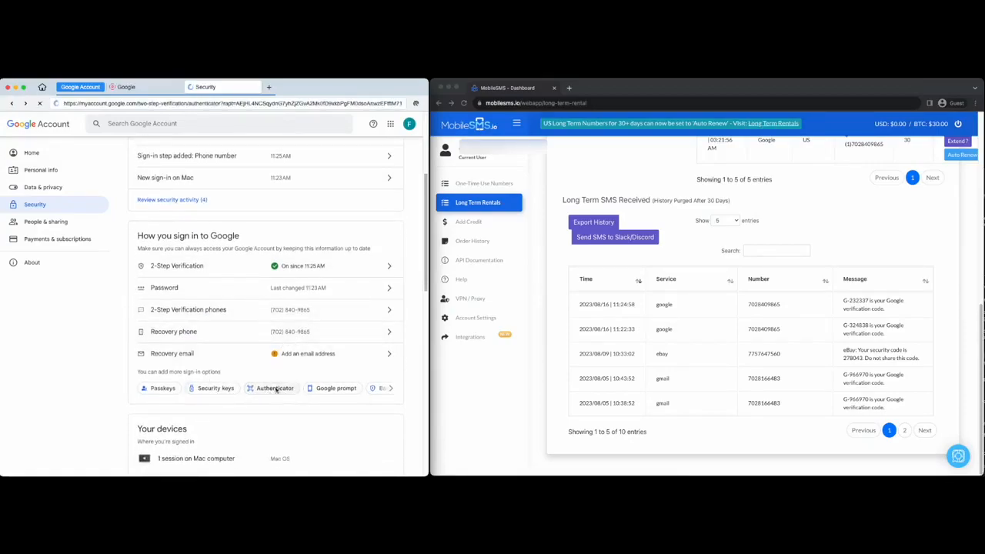
left_click(275, 387)
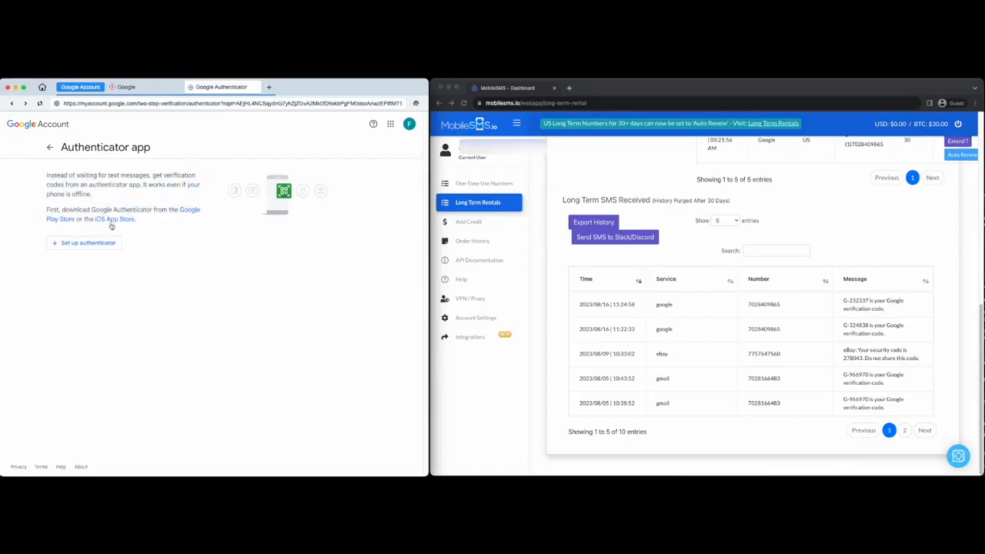
left_click(83, 243)
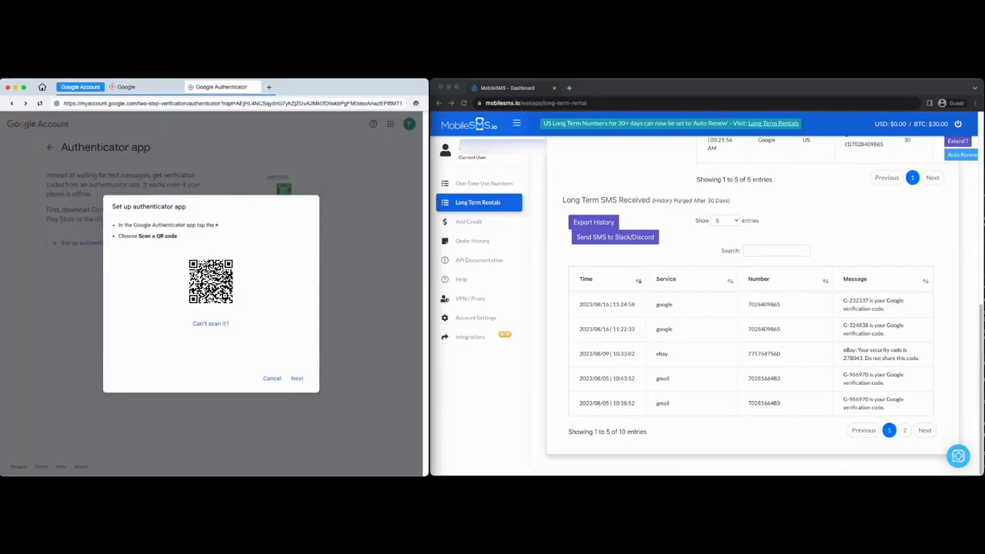
left_click(408, 124)
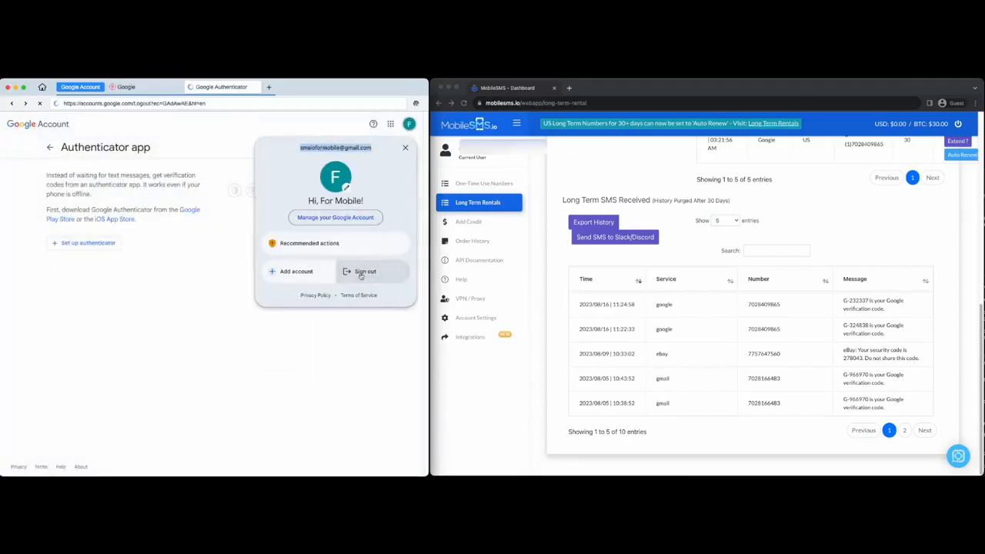
Sign out, then sign back in with email, password and the code texted from MobileSMS.io.
left_click(365, 271)
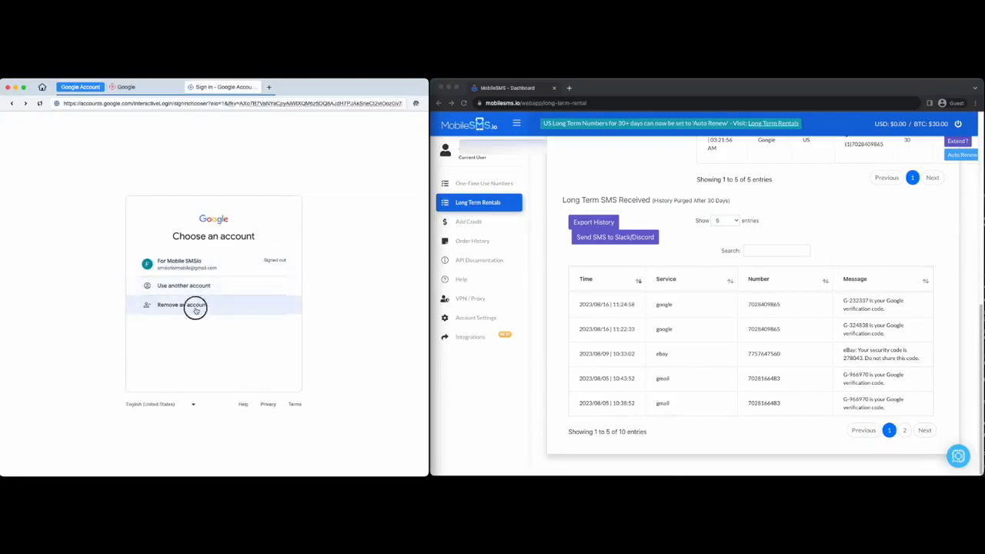
left_click(194, 305)
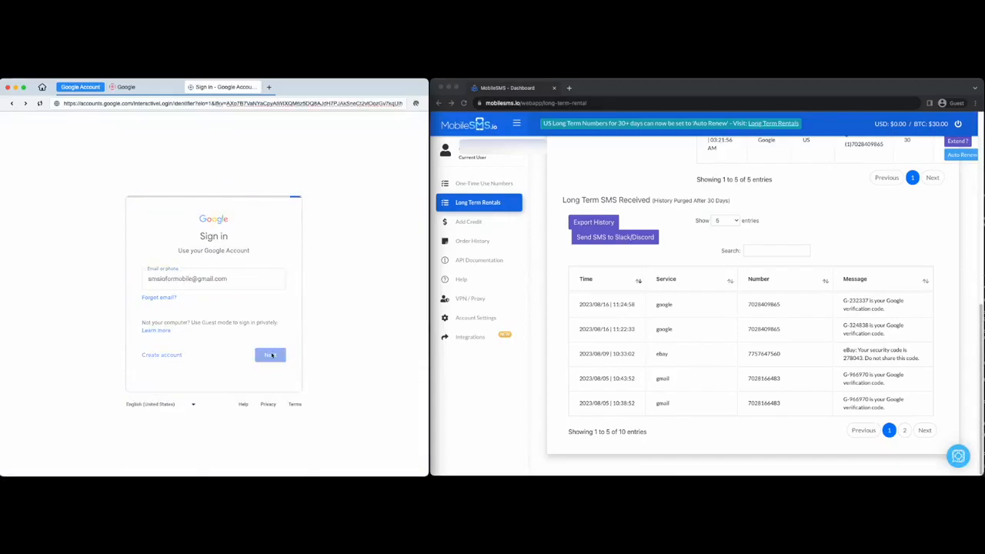
left_click(271, 354)
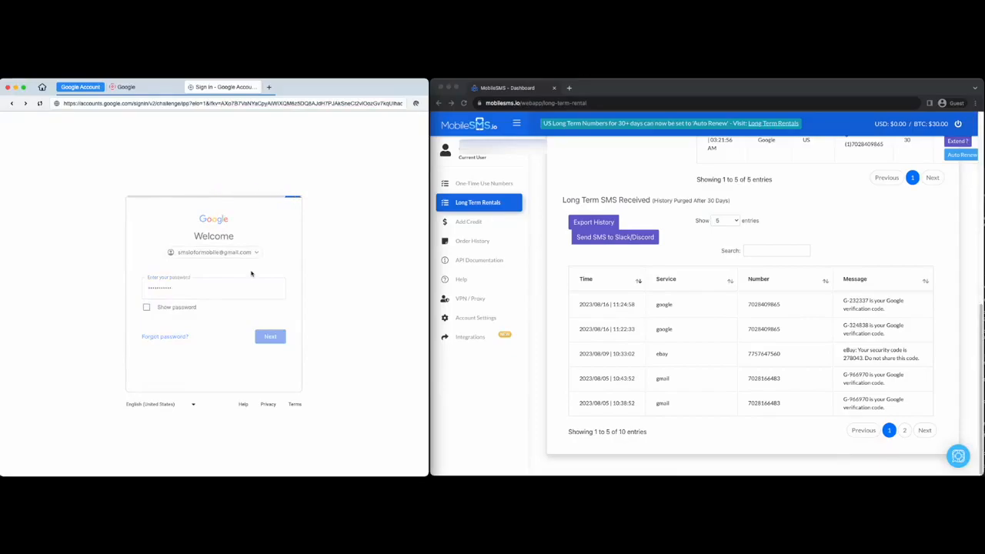
left_click(271, 336)
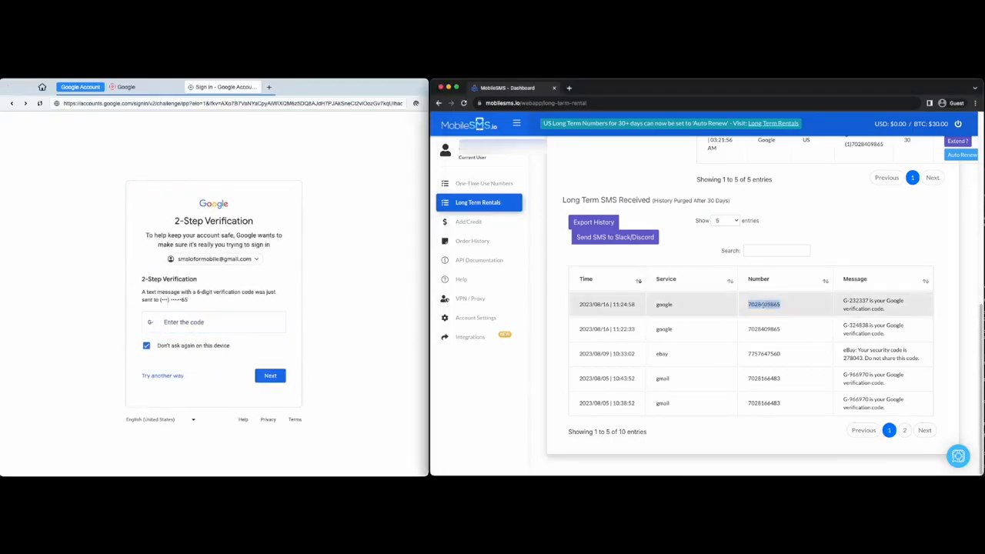
left_click(213, 322)
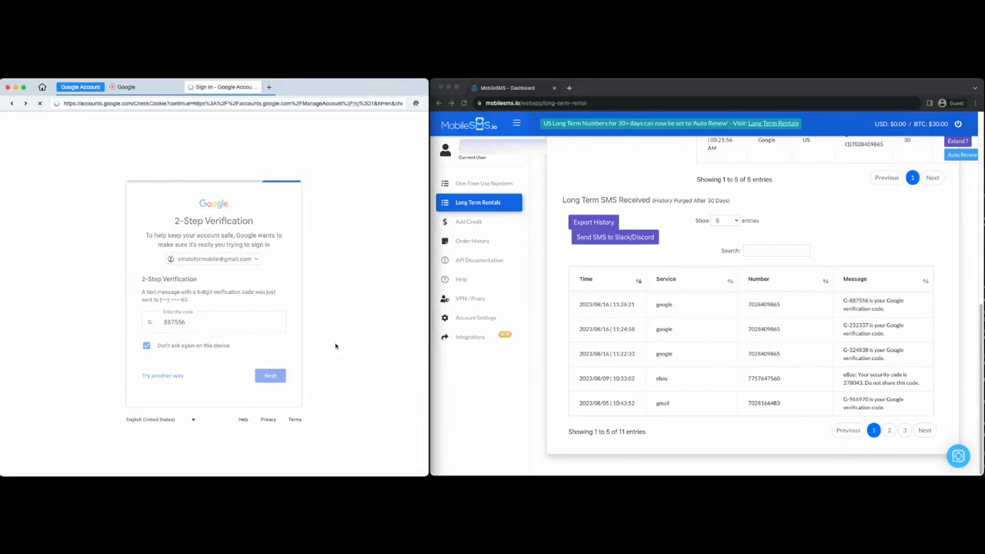
left_click(270, 376)
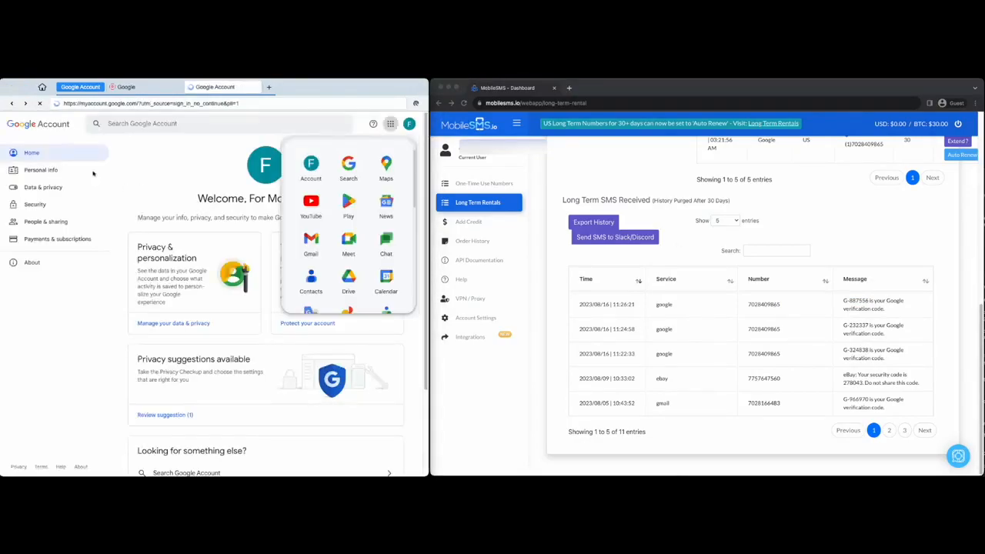